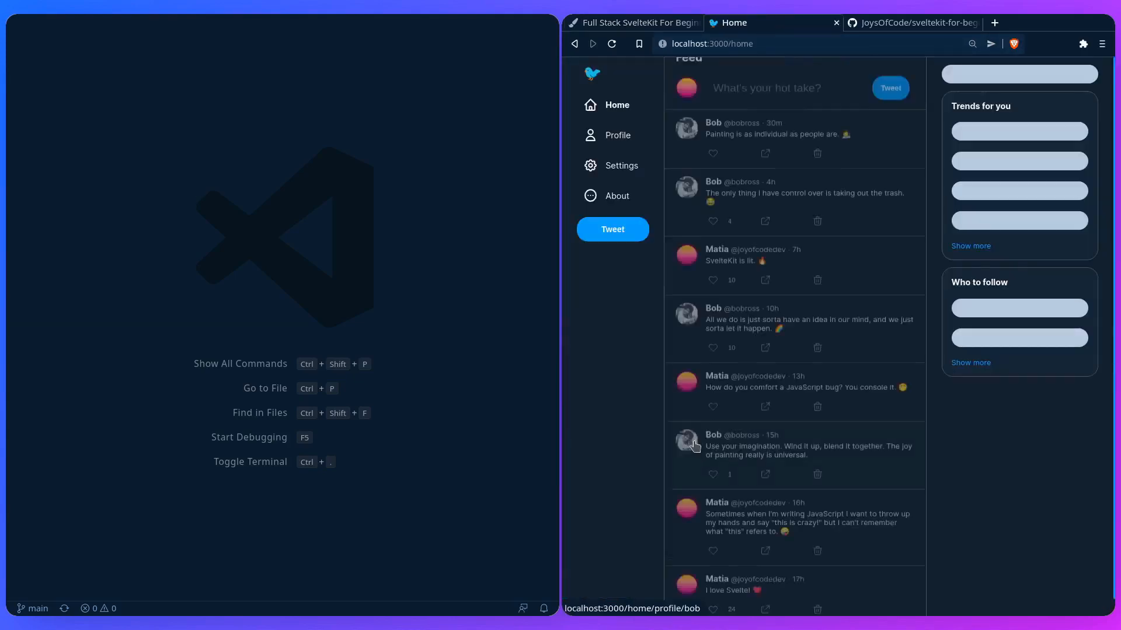
- Like the Hello tweet, view it on its own status page, and return to the home feed
{"action": "left_click", "coordinate": [783, 97]}
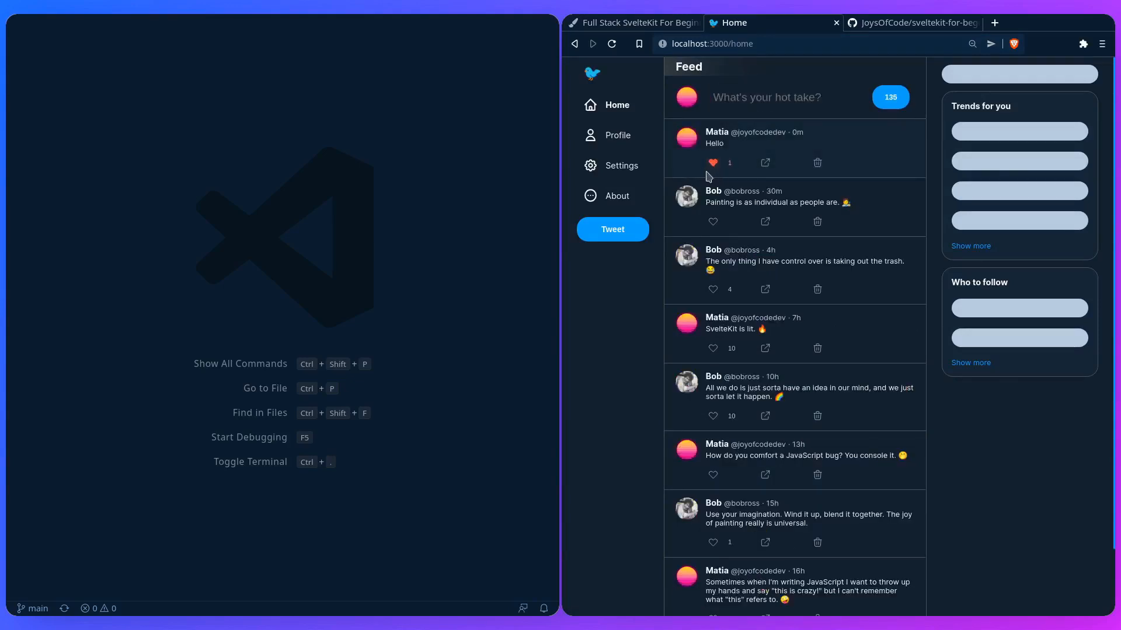
{"action": "left_click", "coordinate": [714, 142]}
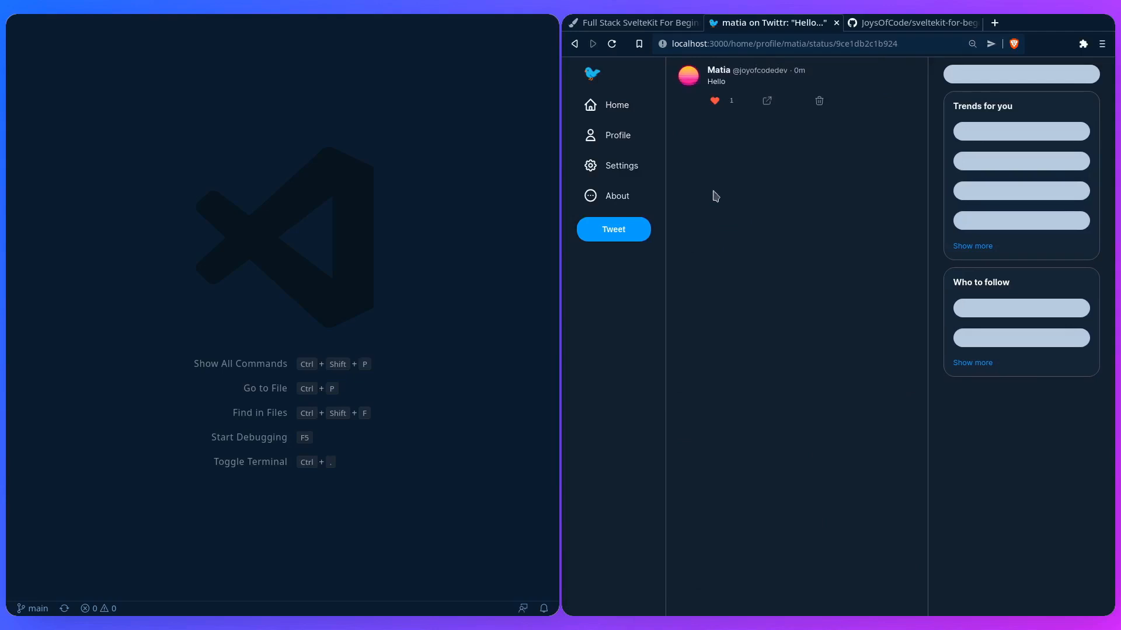
{"action": "left_click", "coordinate": [615, 104]}
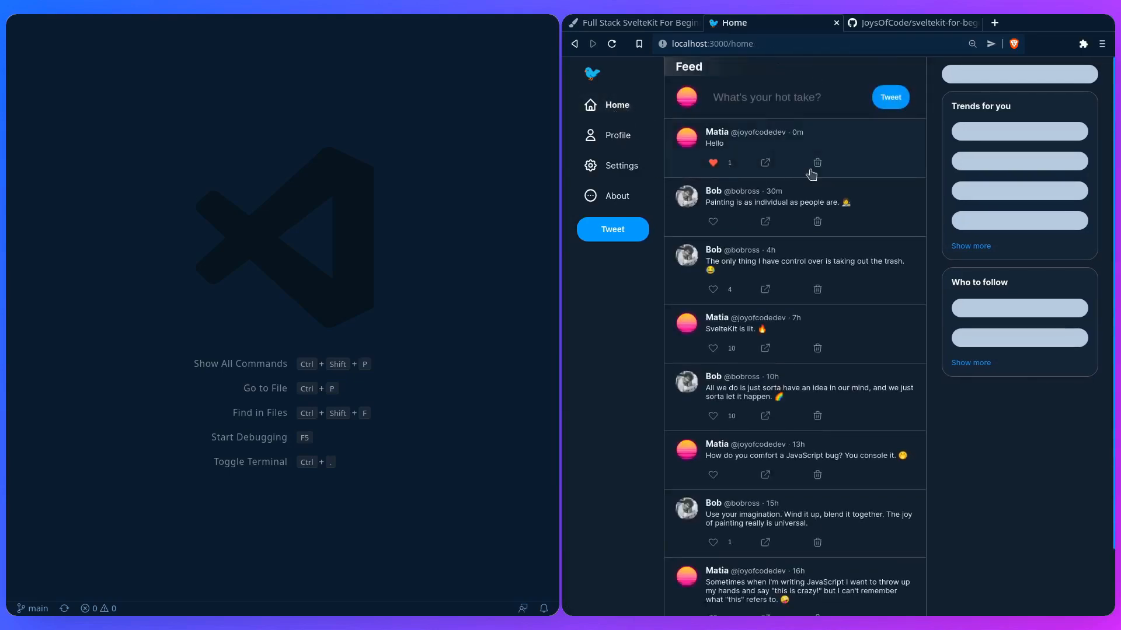
- Delete the Hello tweet, visit the About page, and return to the home feed
{"action": "left_click", "coordinate": [816, 163]}
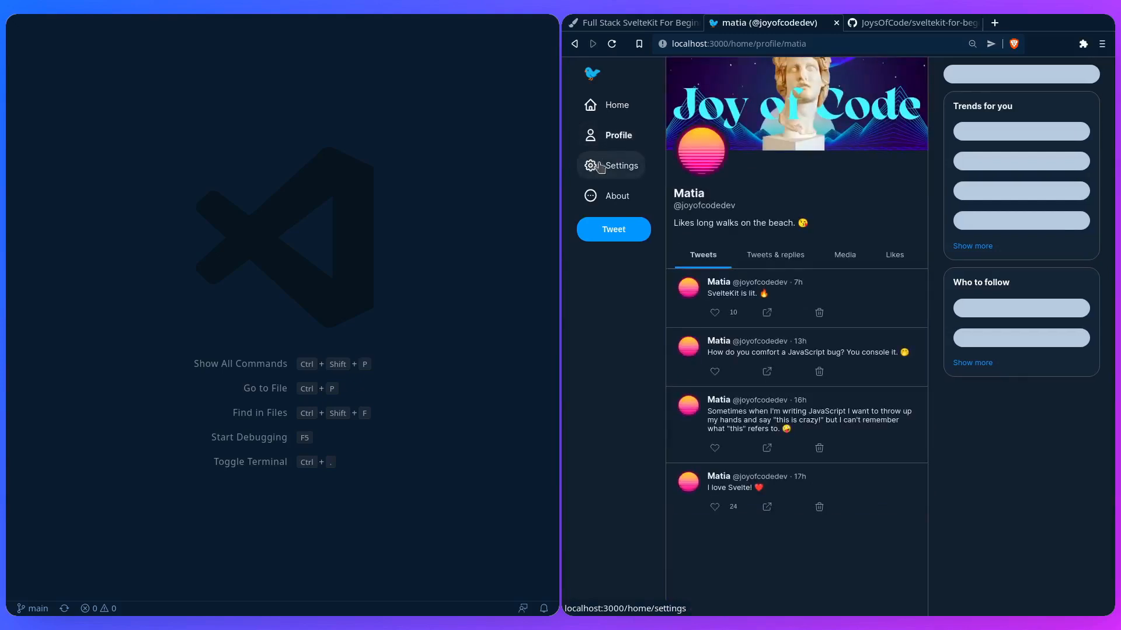
{"action": "left_click", "coordinate": [616, 196]}
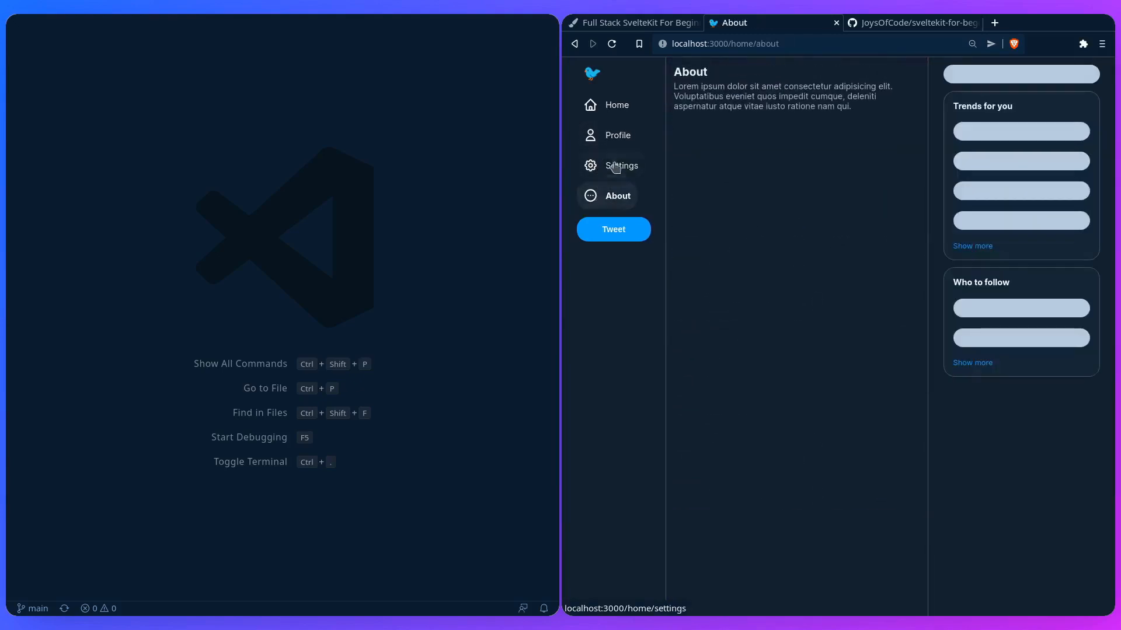
{"action": "left_click", "coordinate": [615, 104]}
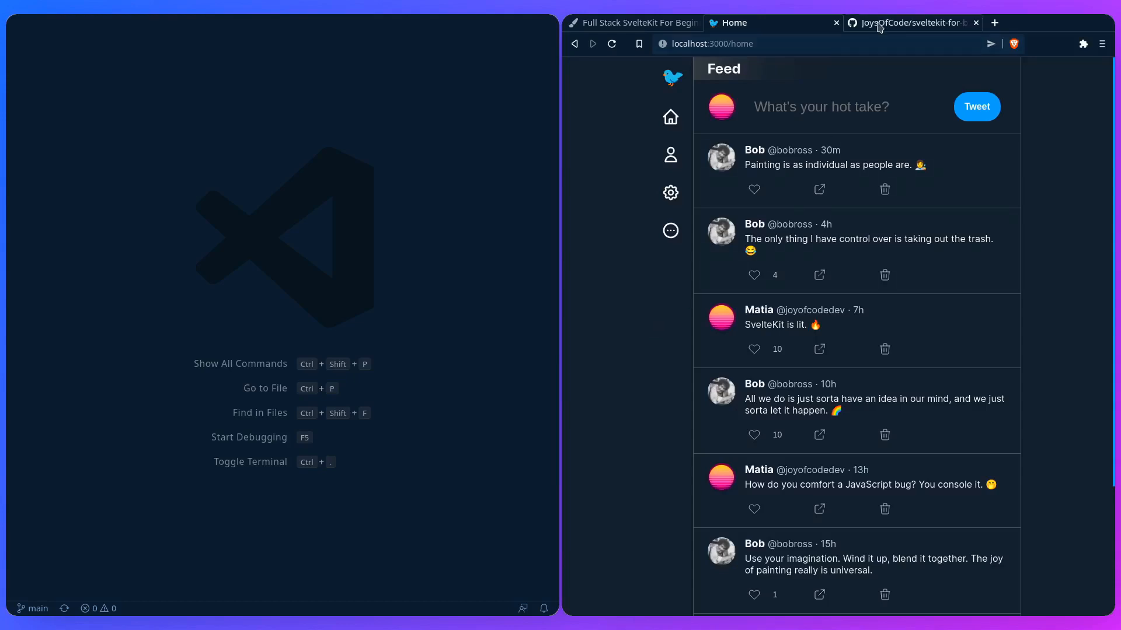
- Switch to the sveltekit-for-beginners GitHub repo and open its static folder with the profile folder and webp images
{"action": "left_click", "coordinate": [908, 22]}
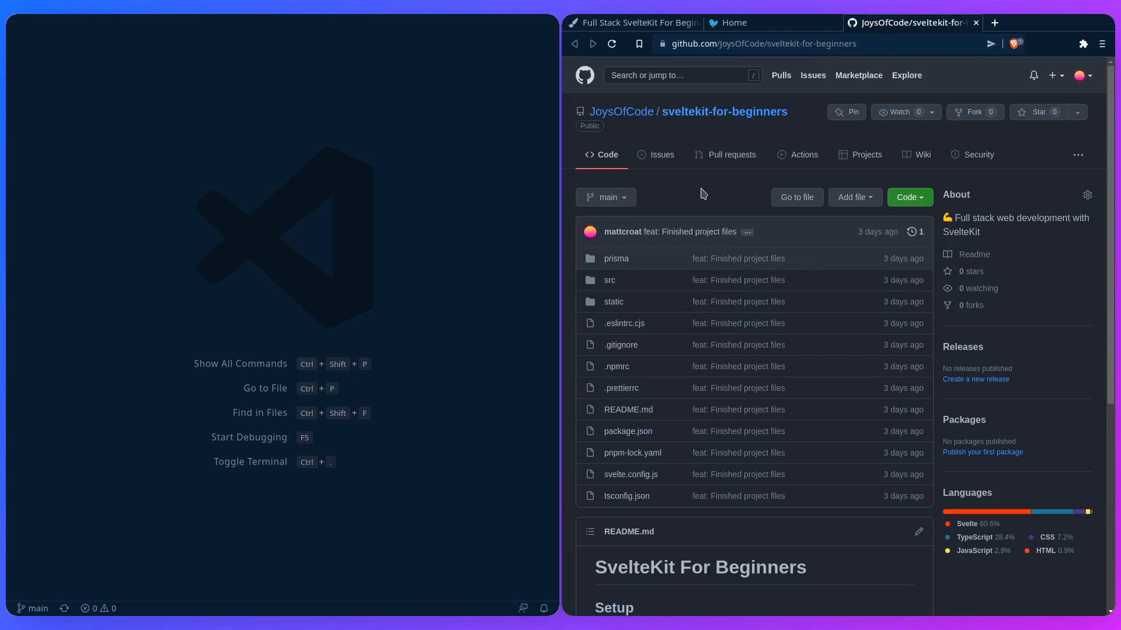
{"action": "left_click", "coordinate": [908, 198]}
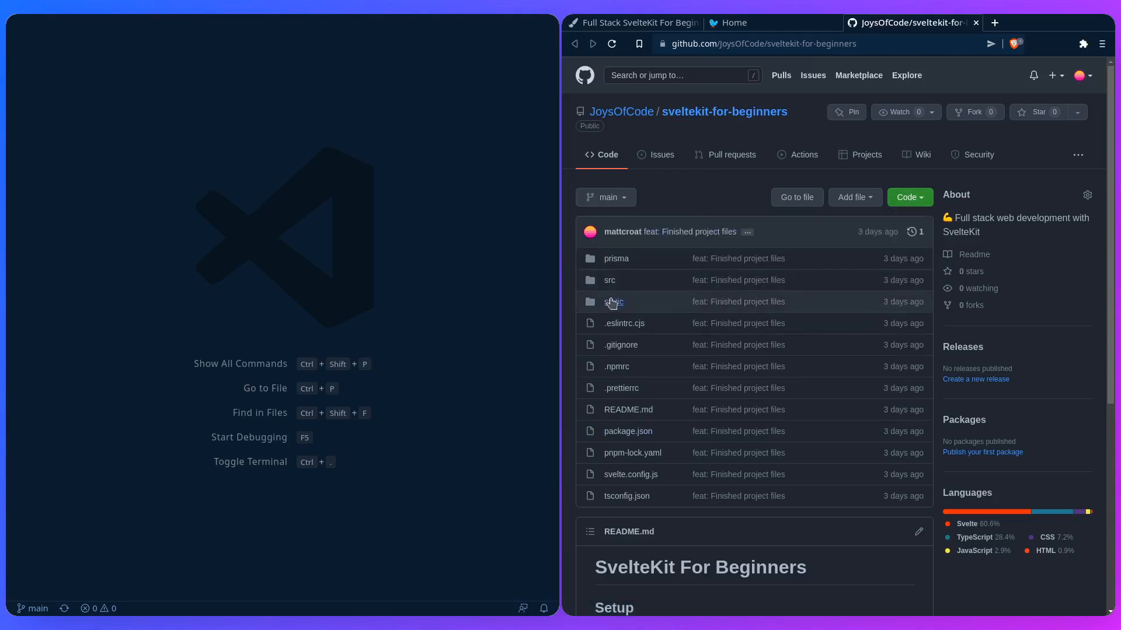
{"action": "left_click", "coordinate": [613, 301]}
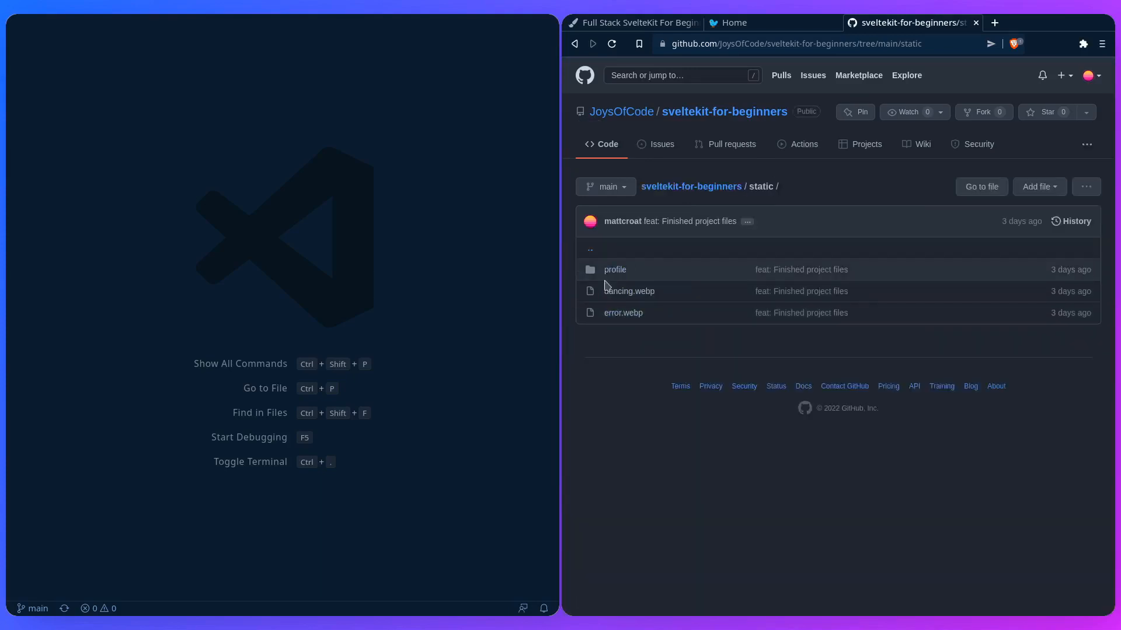